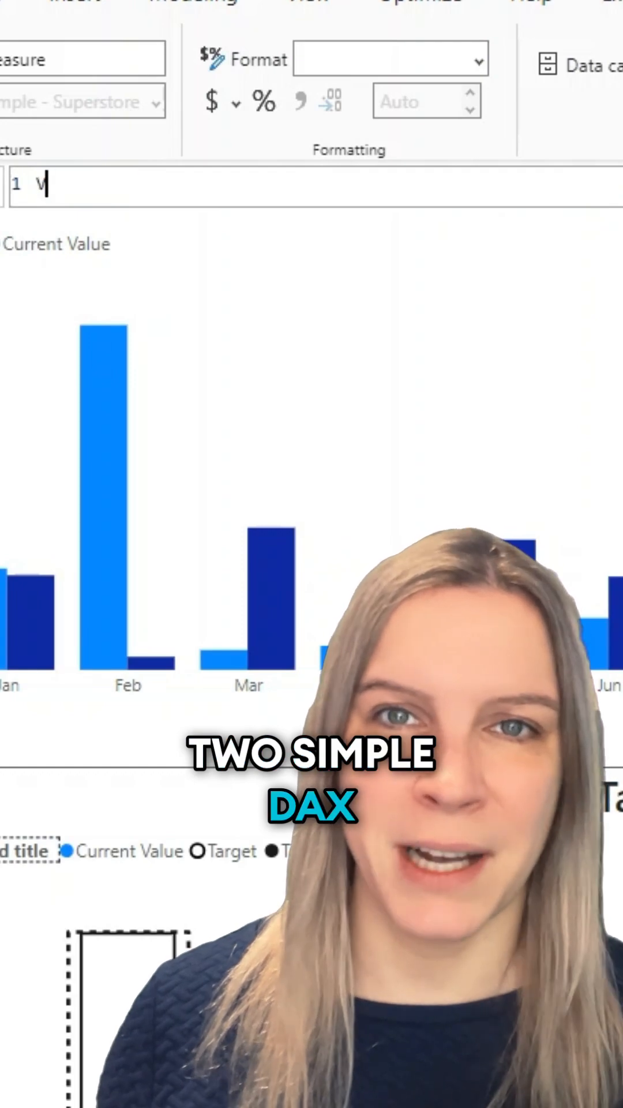
pyautogui.write('alue below target')
pyautogui.write('IF(')
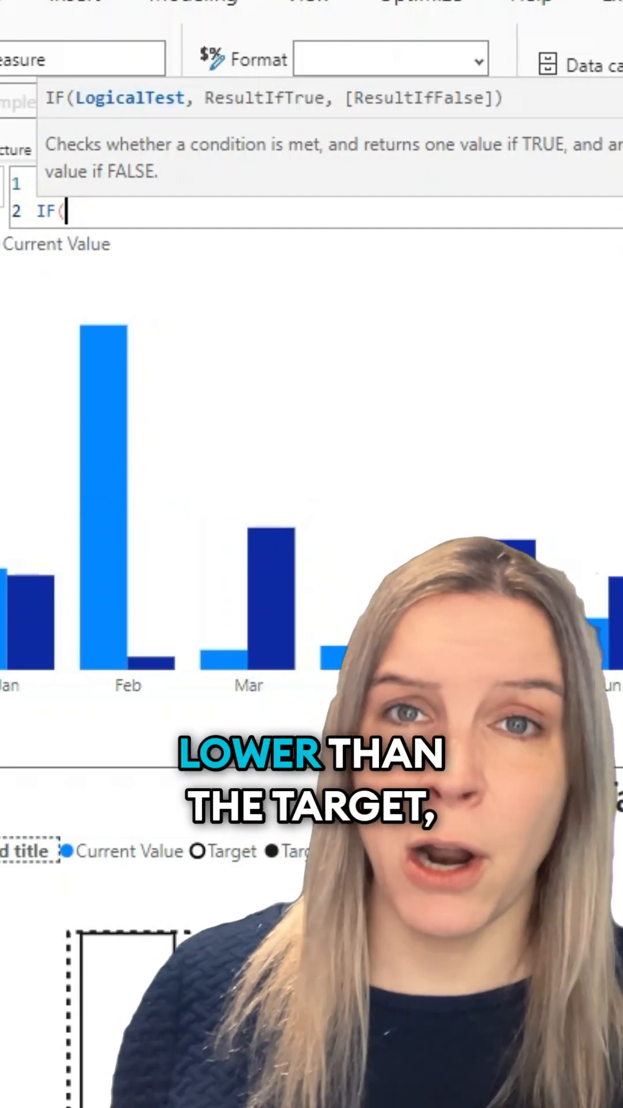
pyautogui.write('[Current Value]')
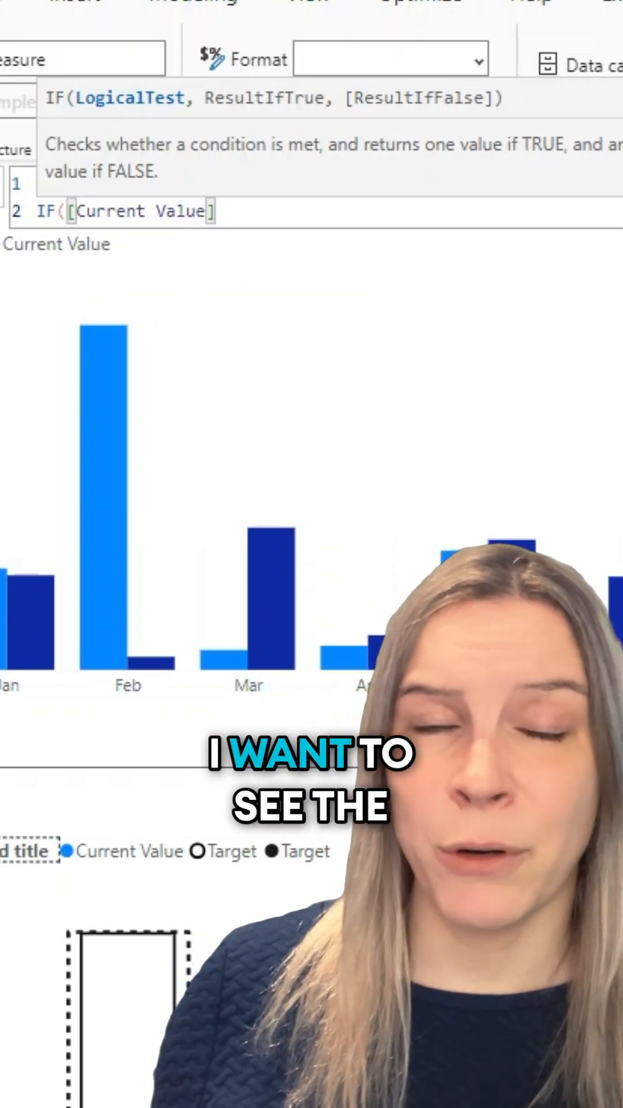
pyautogui.write('<[Target],')
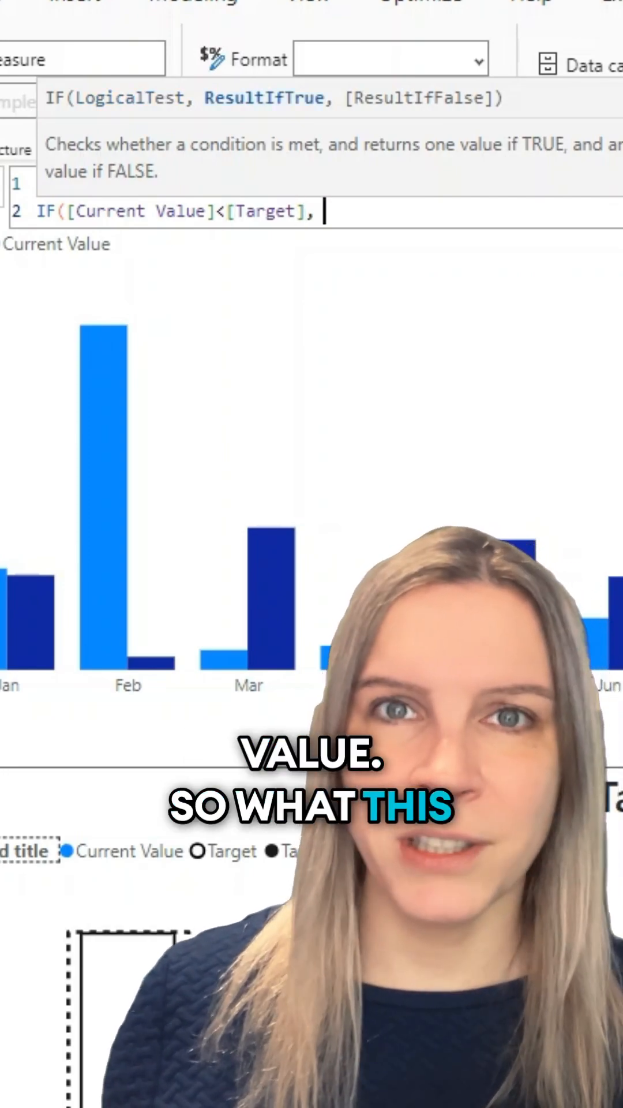
pyautogui.write('[Current Value]')
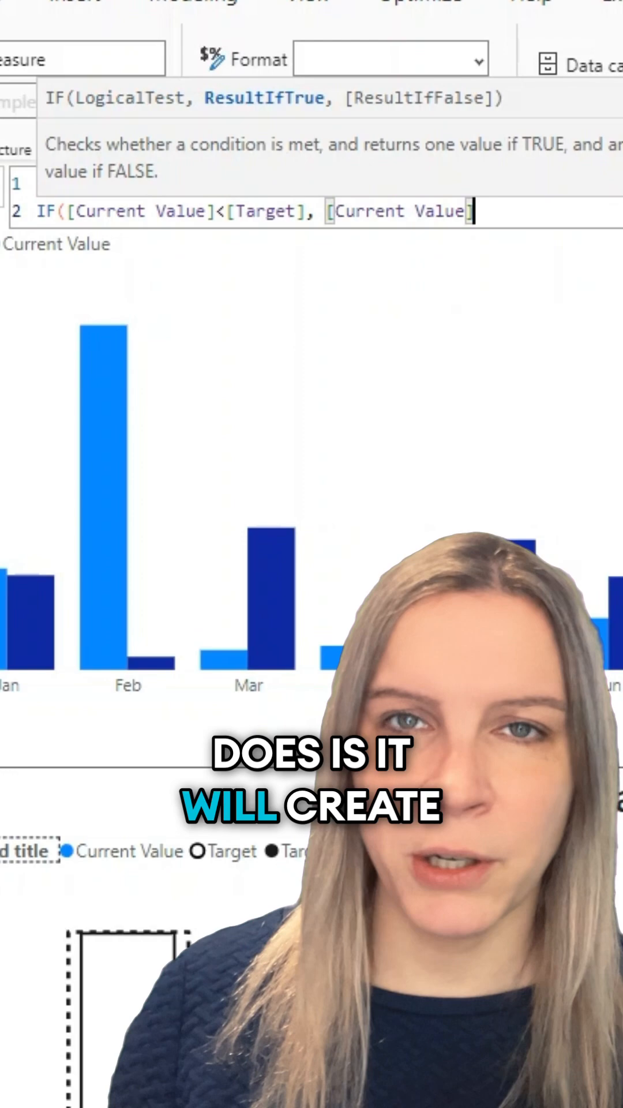
pyautogui.write(', [Target])')
pyautogui.click(317, 184)
pyautogui.write('Valu')
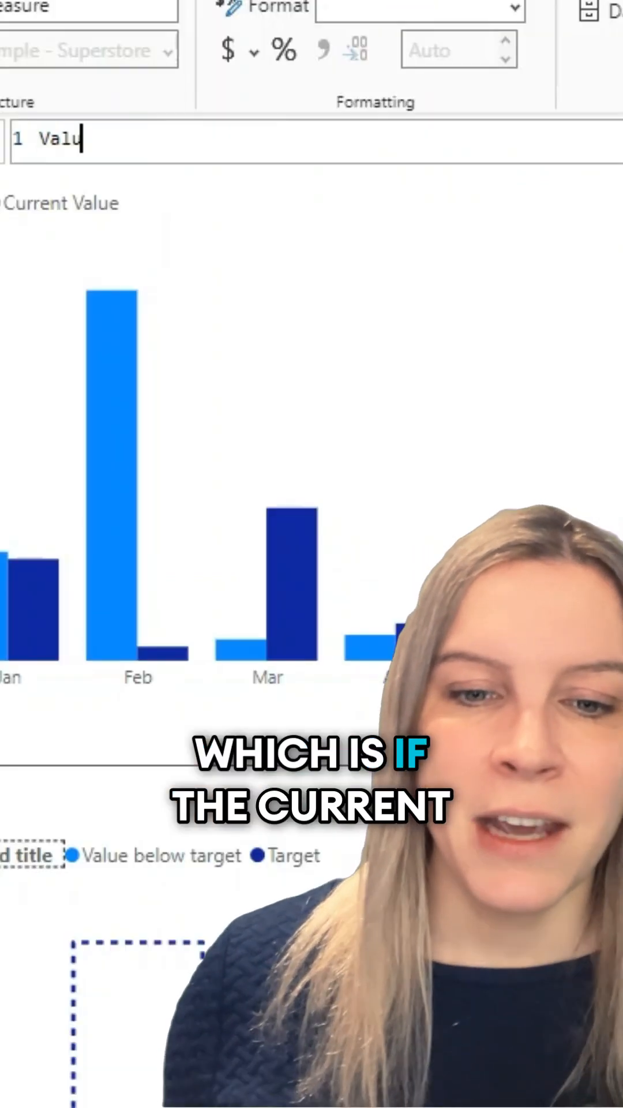
pyautogui.write('IF(')
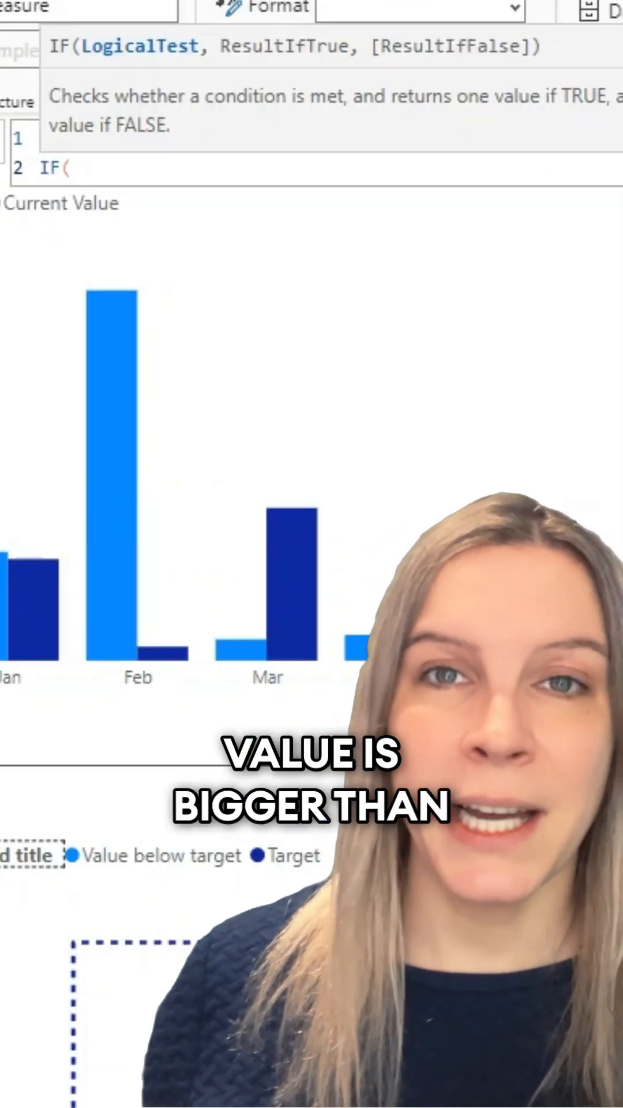
pyautogui.write('Sa')
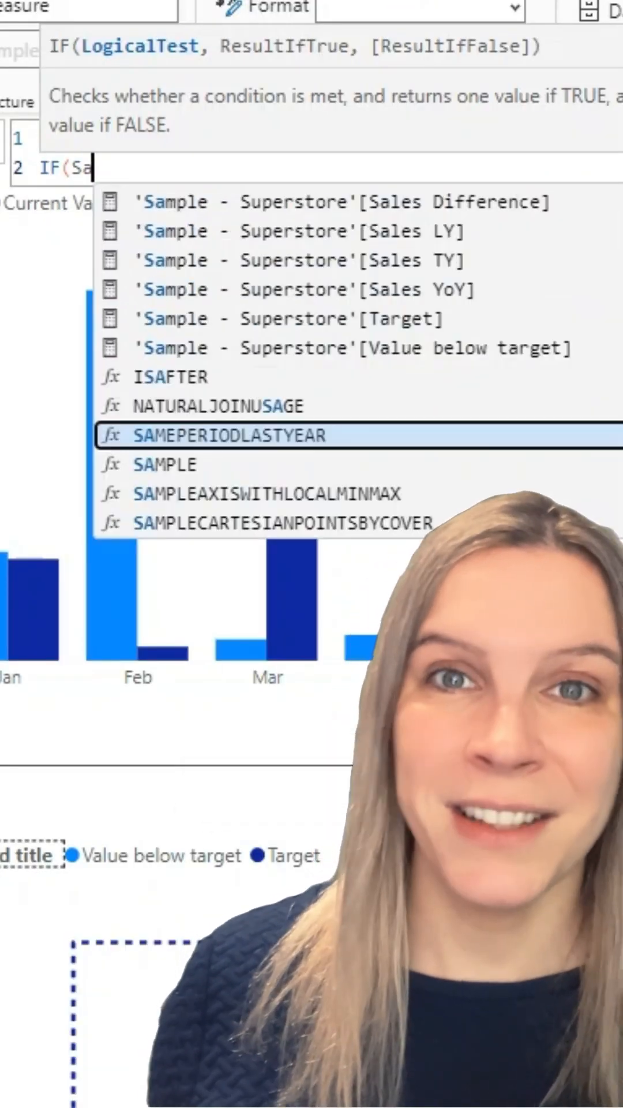
pyautogui.write('[Current Value]')
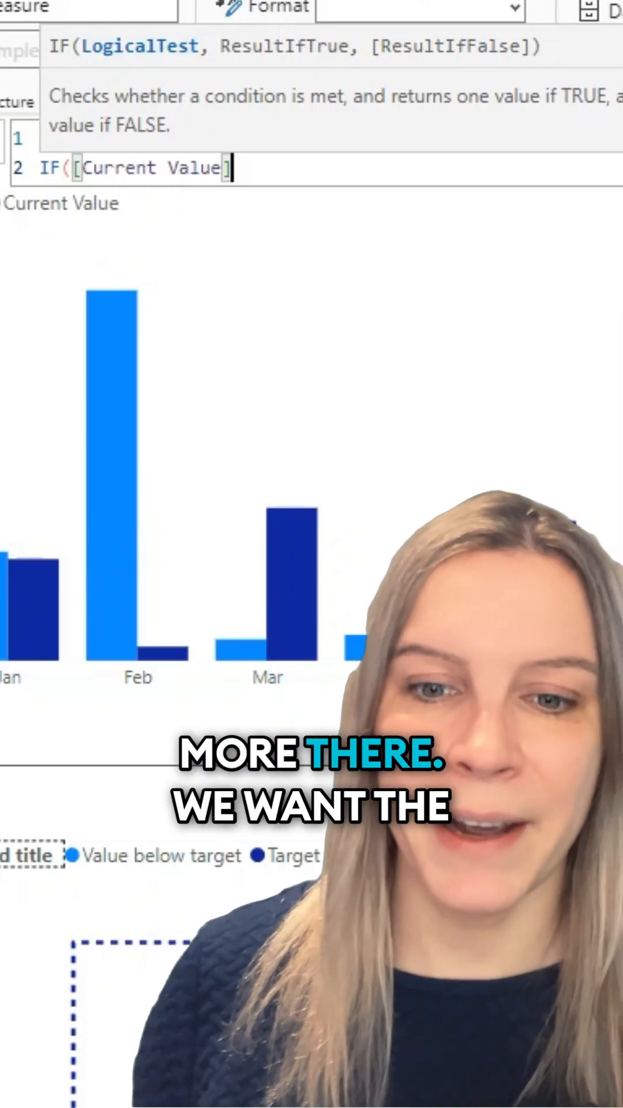
pyautogui.write('> [Target],')
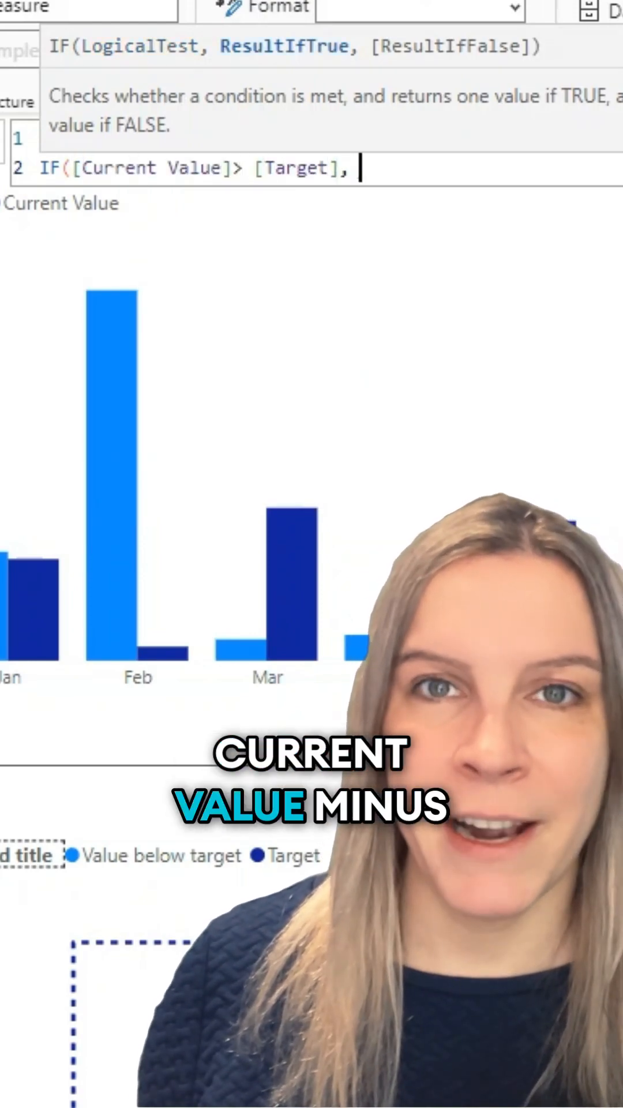
pyautogui.write('[Current Value] - [Target]')
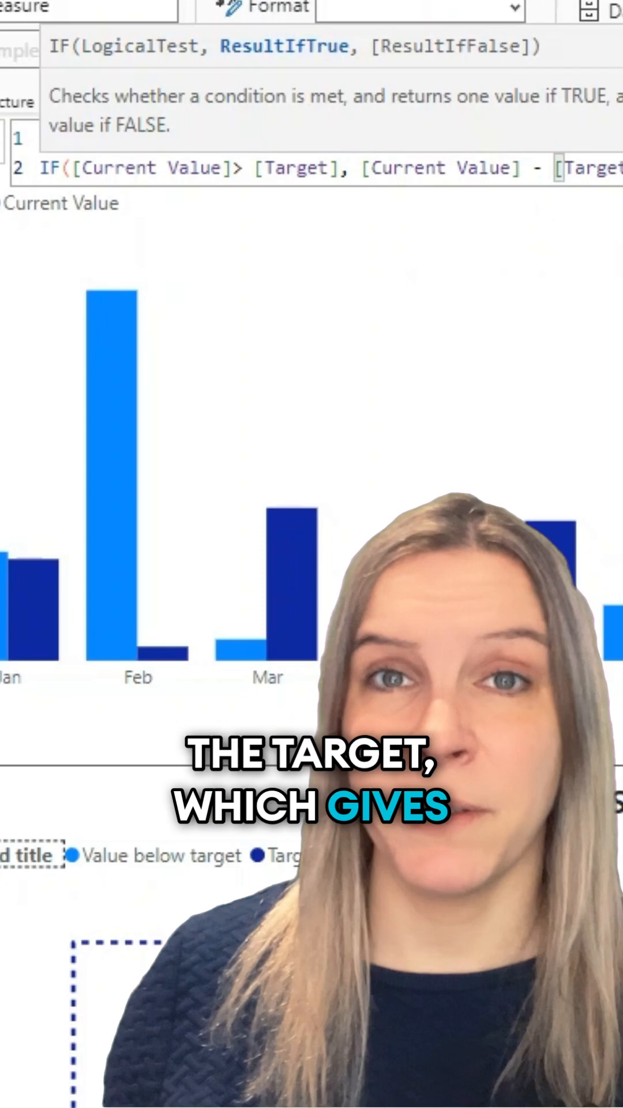